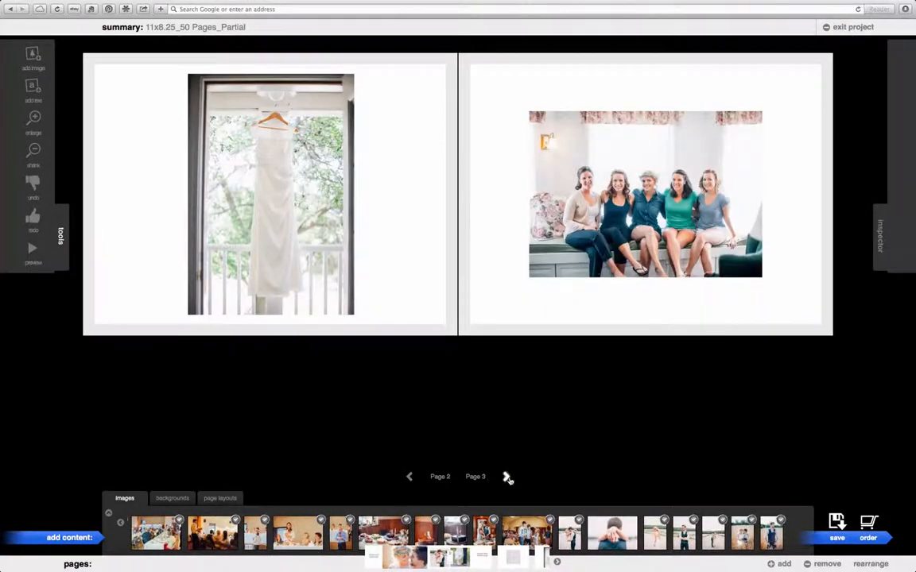
- Advance the wedding album spread by spread, from pages 4–5 through pages 26–27
{"action": "left_click", "coordinate": [506, 477]}
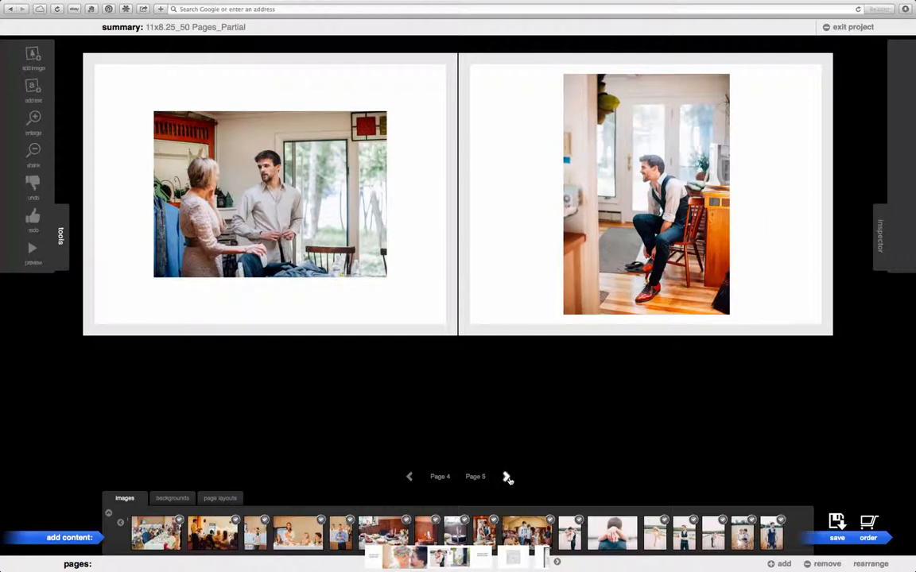
{"action": "left_click", "coordinate": [506, 476]}
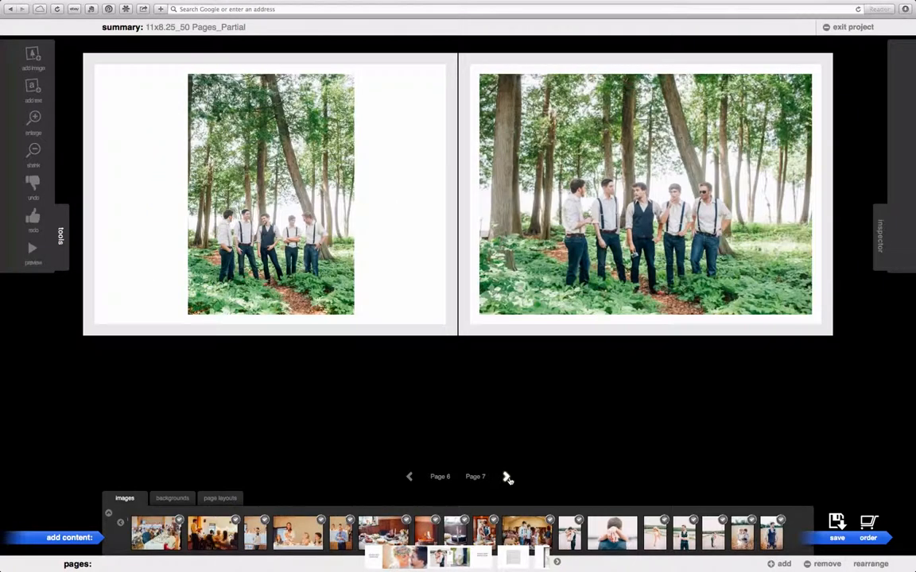
{"action": "left_click", "coordinate": [506, 477]}
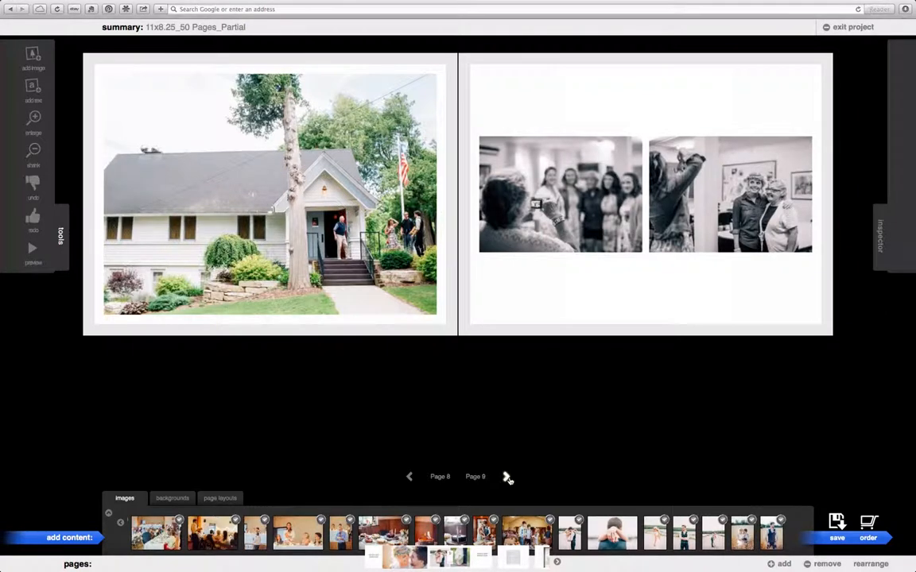
{"action": "left_click", "coordinate": [507, 477]}
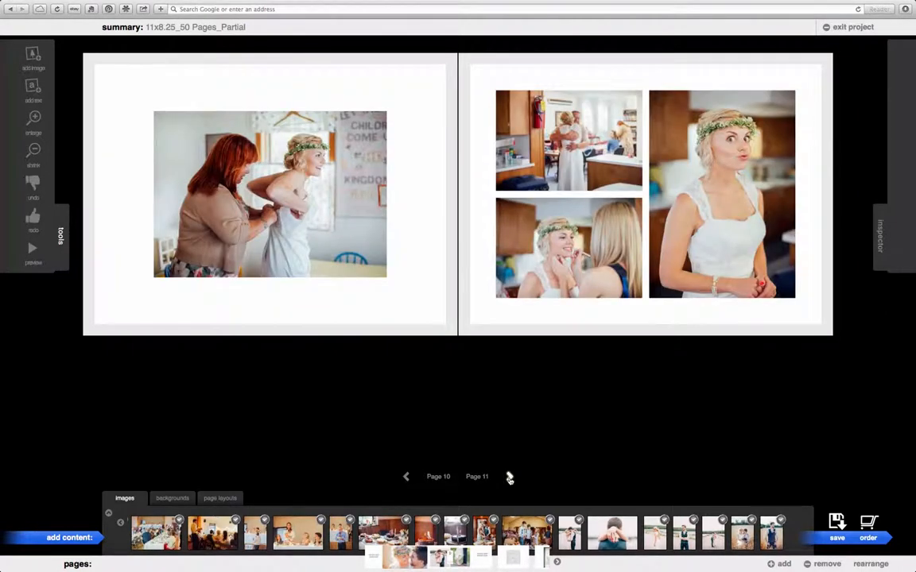
{"action": "left_click", "coordinate": [509, 477]}
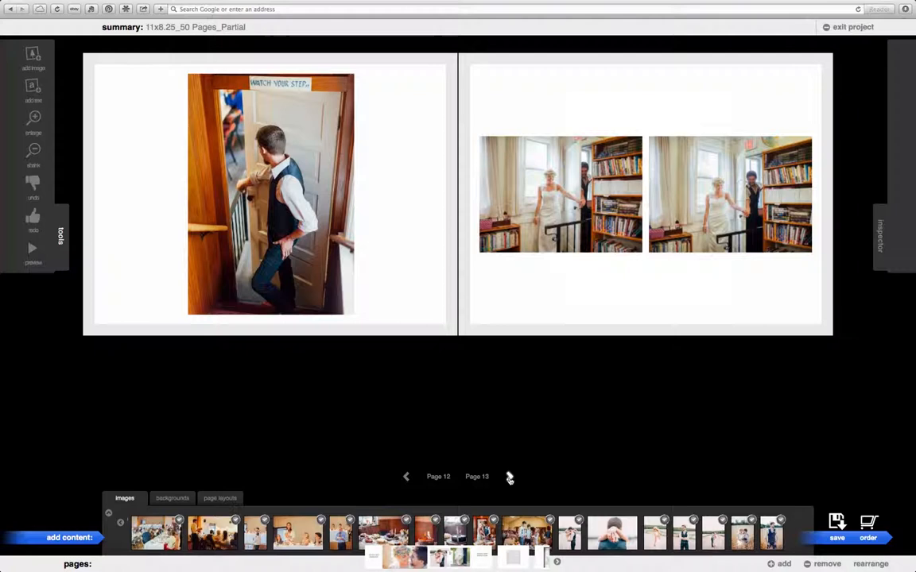
{"action": "left_click", "coordinate": [508, 477]}
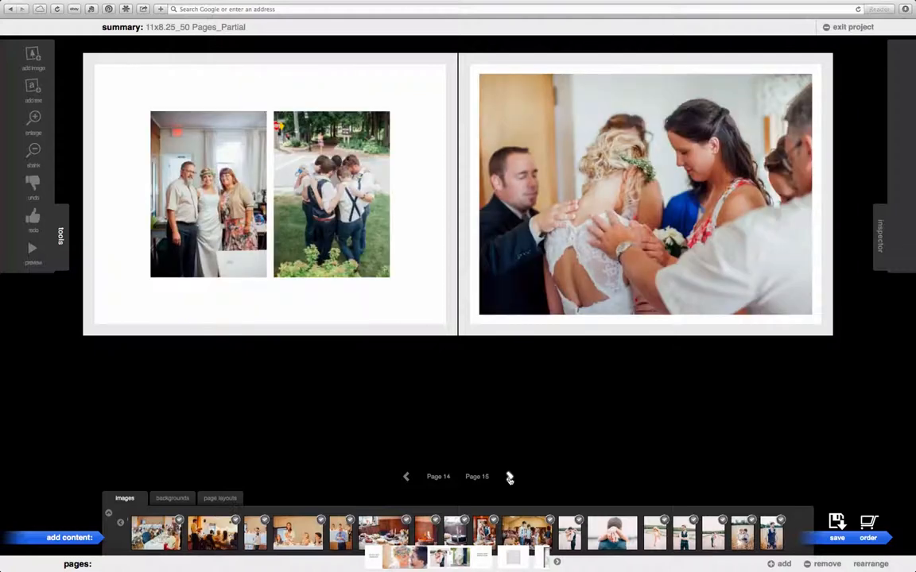
{"action": "left_click", "coordinate": [510, 477]}
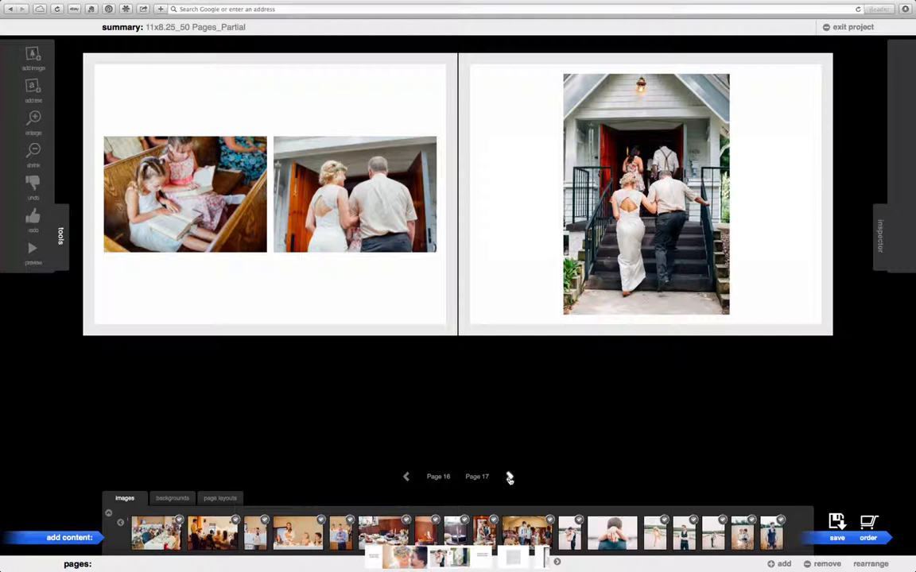
{"action": "left_click", "coordinate": [508, 476]}
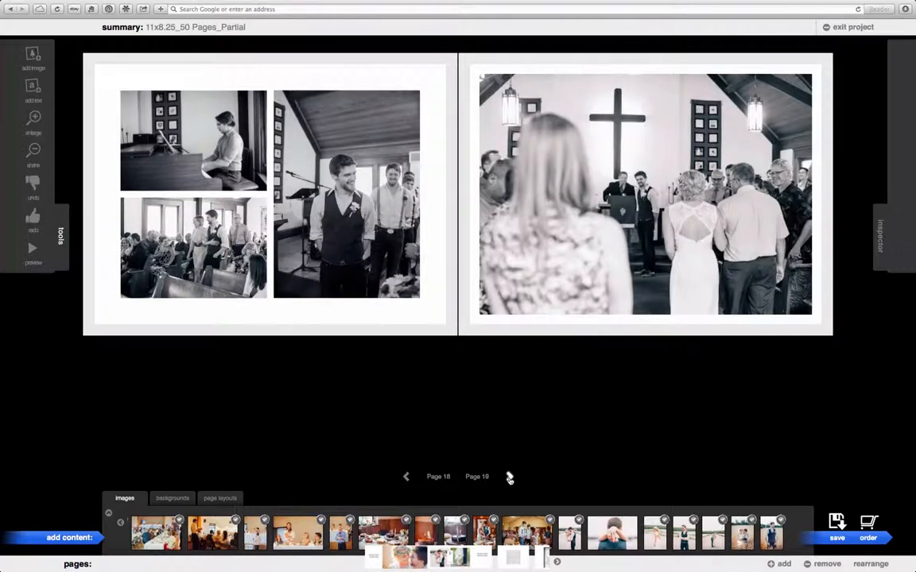
{"action": "left_click", "coordinate": [509, 477]}
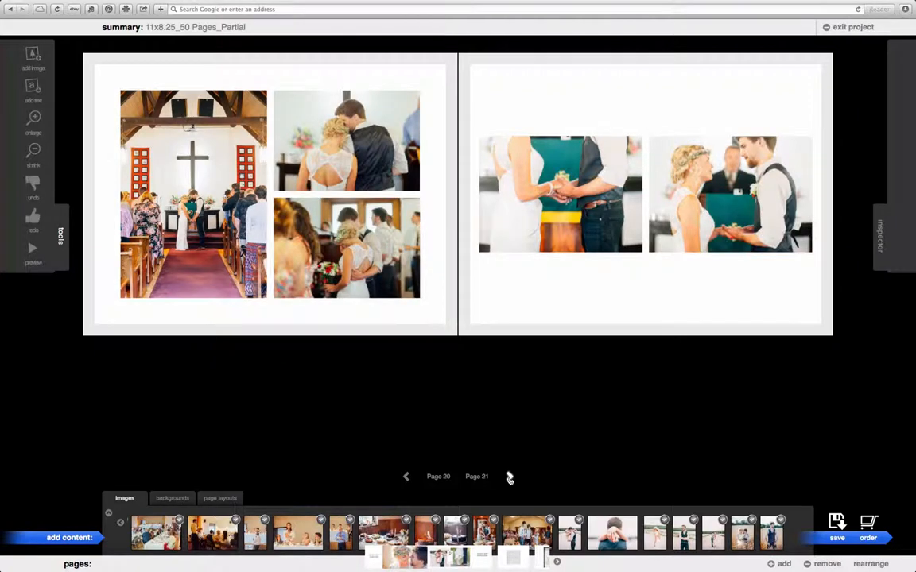
{"action": "left_click", "coordinate": [509, 477]}
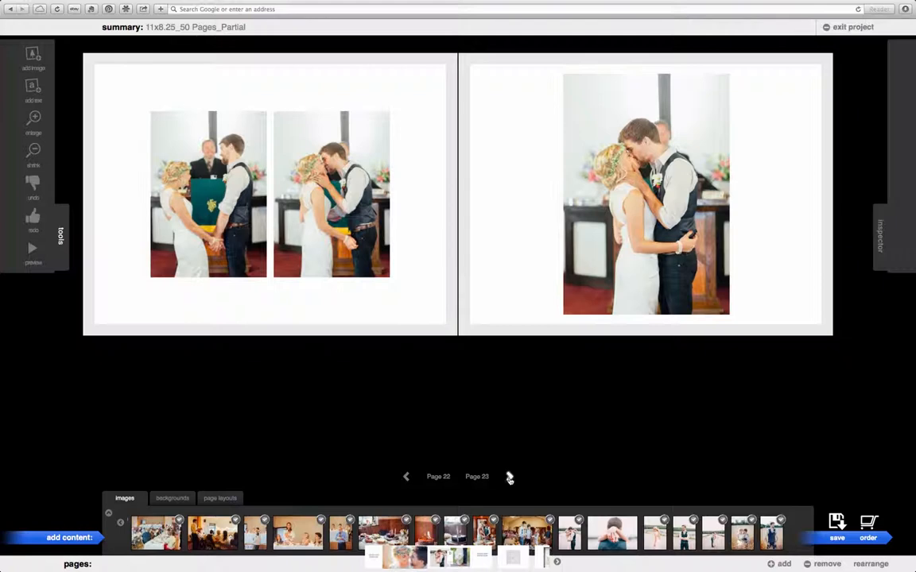
{"action": "left_click", "coordinate": [509, 476]}
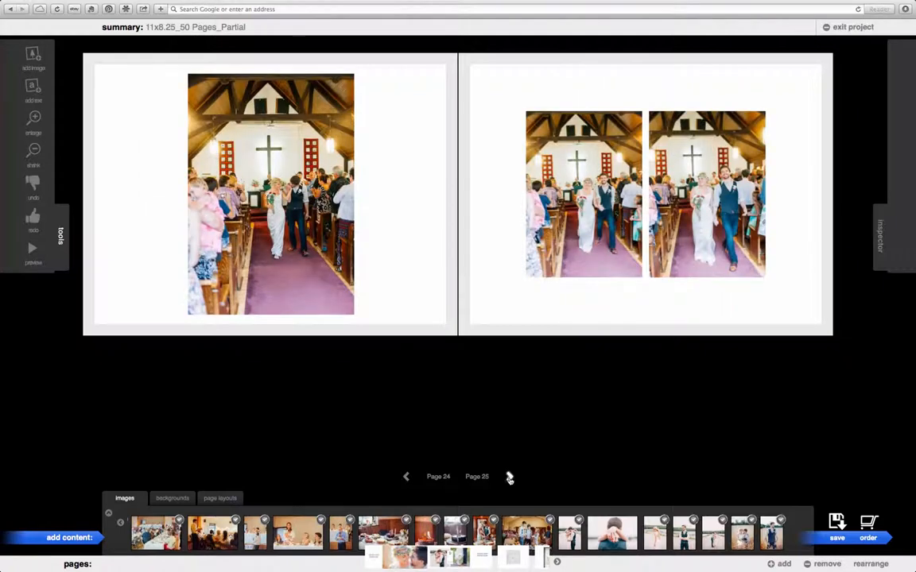
{"action": "left_click", "coordinate": [509, 477]}
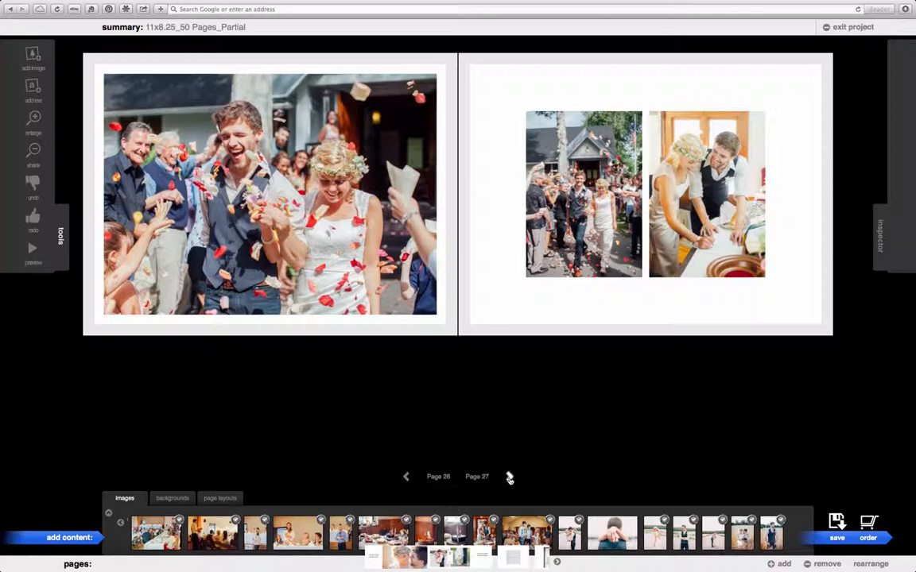
- Continue advancing spreads from pages 28–29 through pages 48–49
{"action": "left_click", "coordinate": [509, 477]}
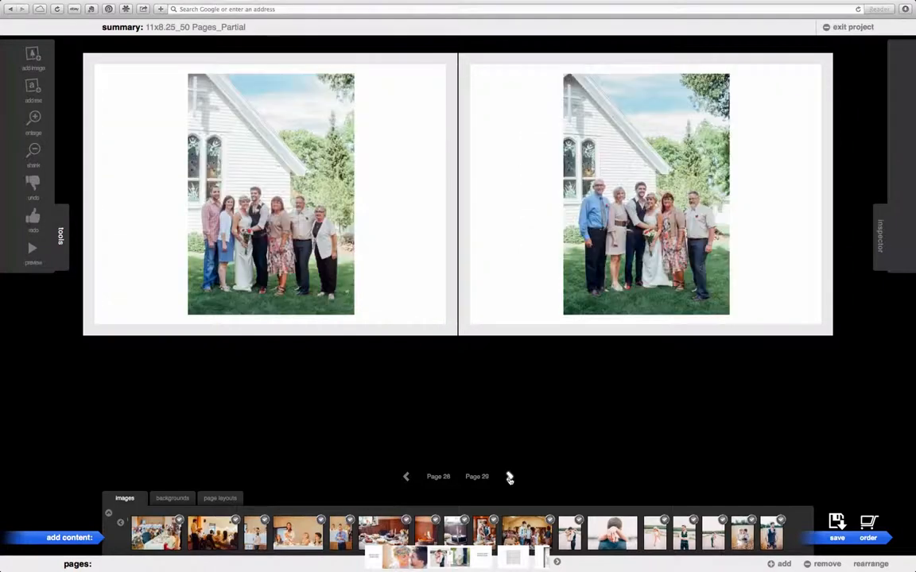
{"action": "left_click", "coordinate": [508, 477]}
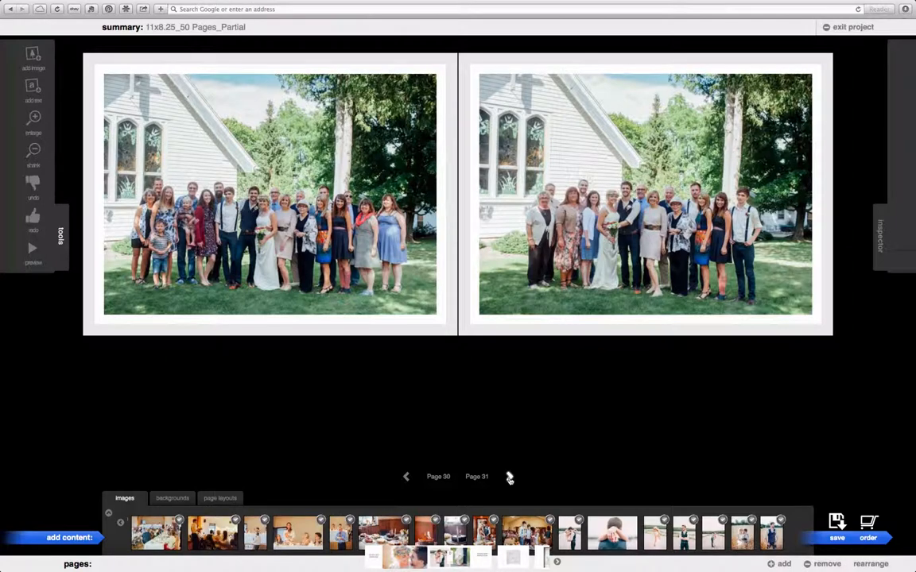
{"action": "left_click", "coordinate": [509, 477]}
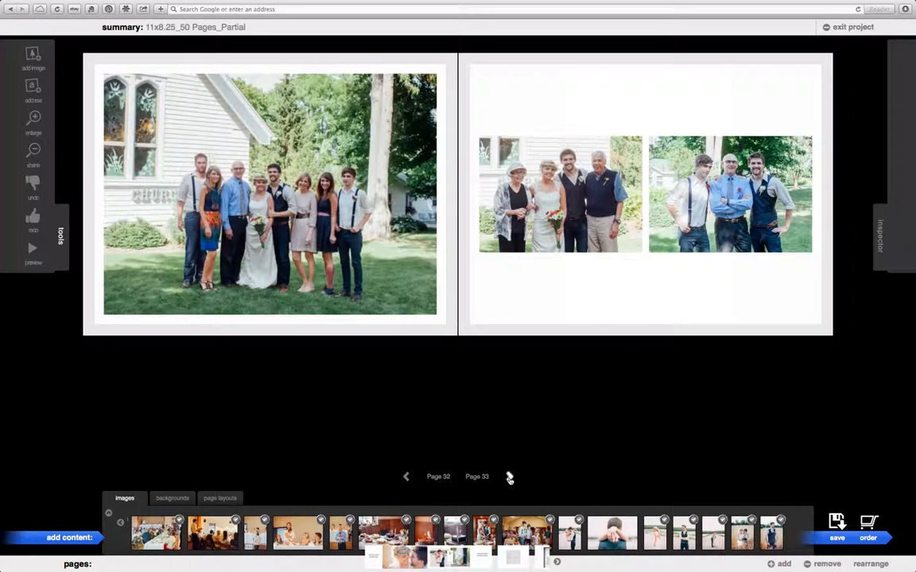
{"action": "left_click", "coordinate": [509, 477]}
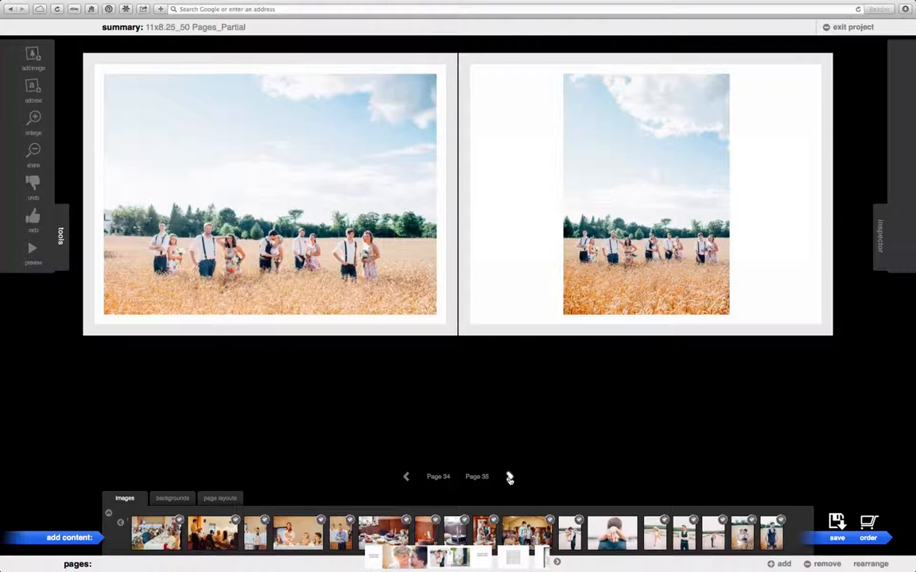
{"action": "left_click", "coordinate": [510, 477]}
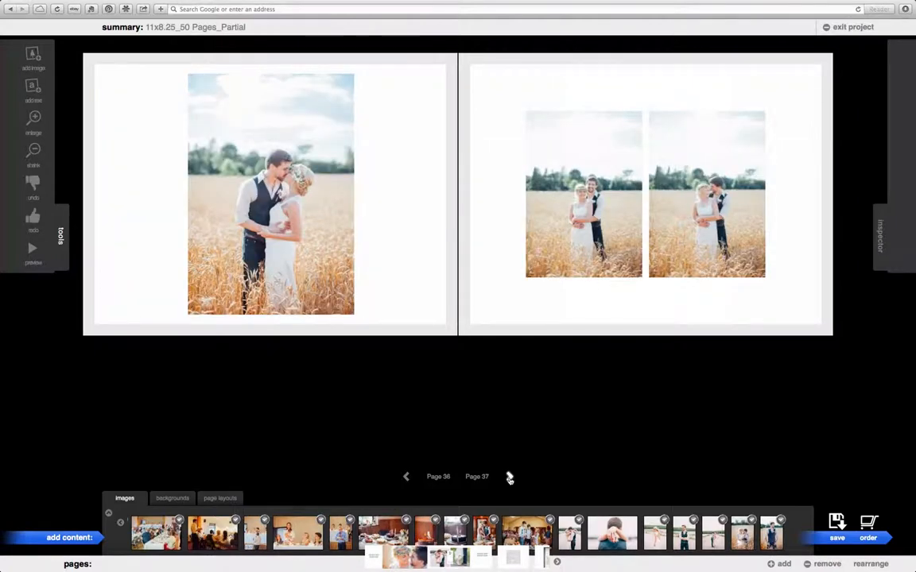
{"action": "left_click", "coordinate": [510, 477]}
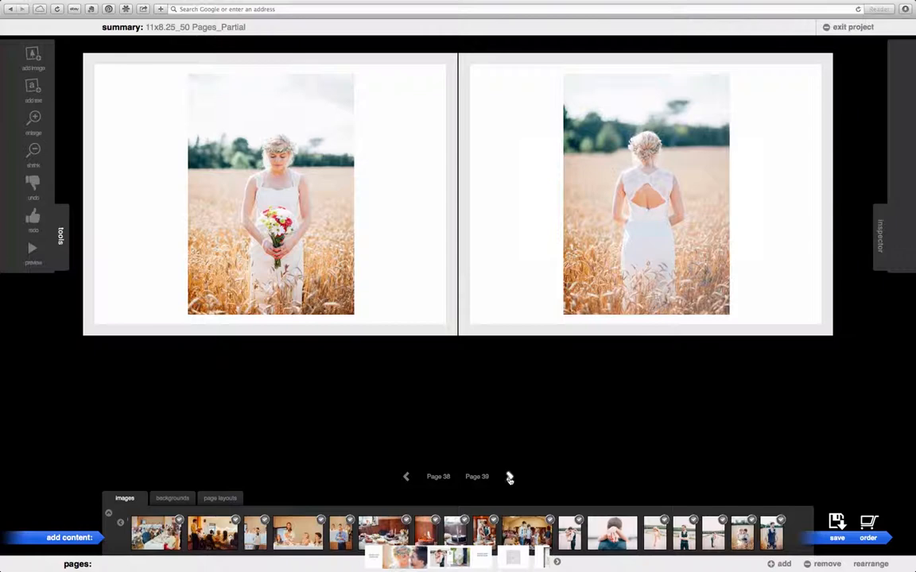
{"action": "left_click", "coordinate": [510, 477]}
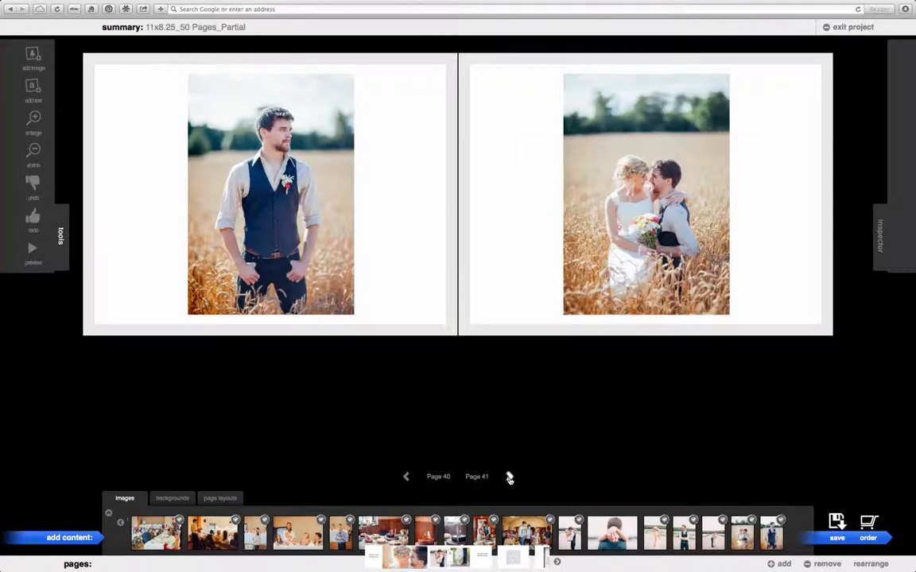
{"action": "left_click", "coordinate": [509, 477]}
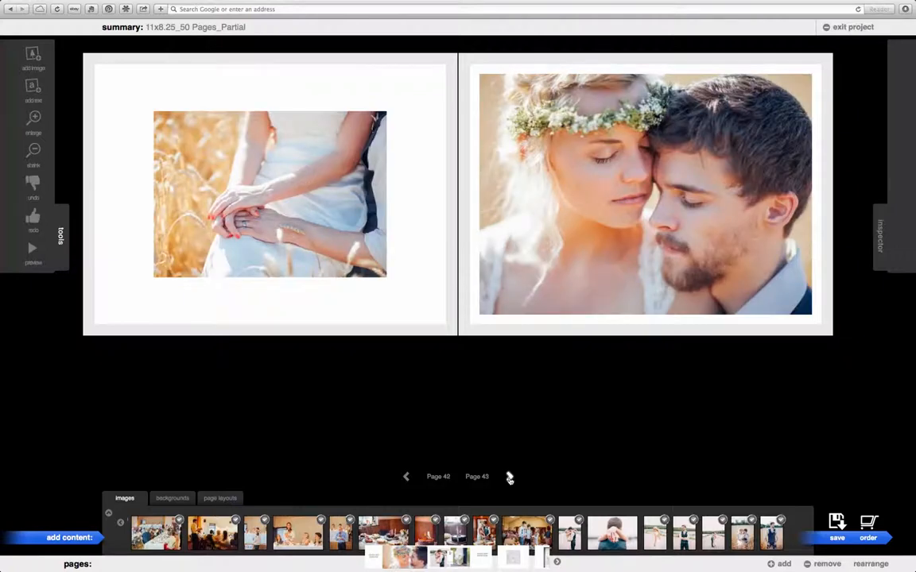
{"action": "left_click", "coordinate": [509, 477]}
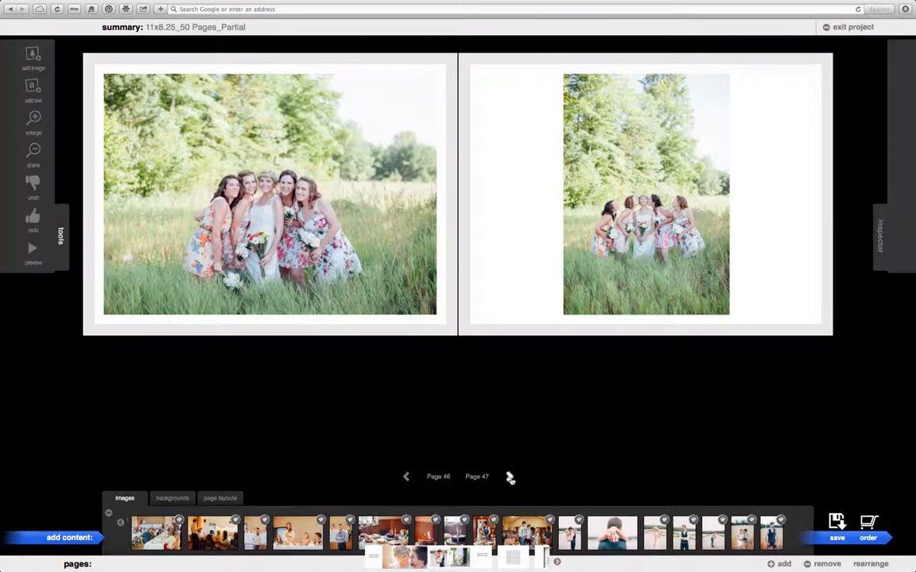
{"action": "left_click", "coordinate": [510, 477]}
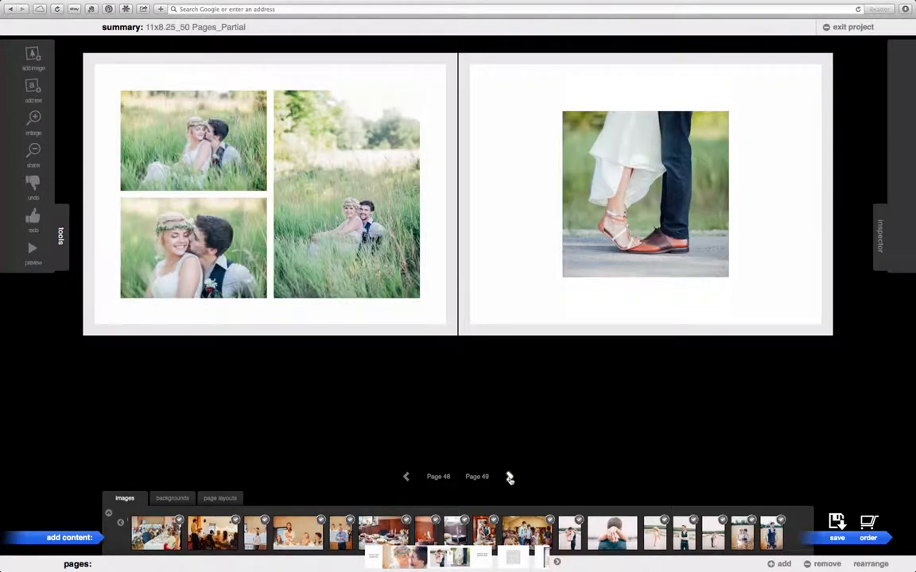
- Advance through spreads 50–51 to 60–61, ending on the lone page 62
{"action": "left_click", "coordinate": [510, 477]}
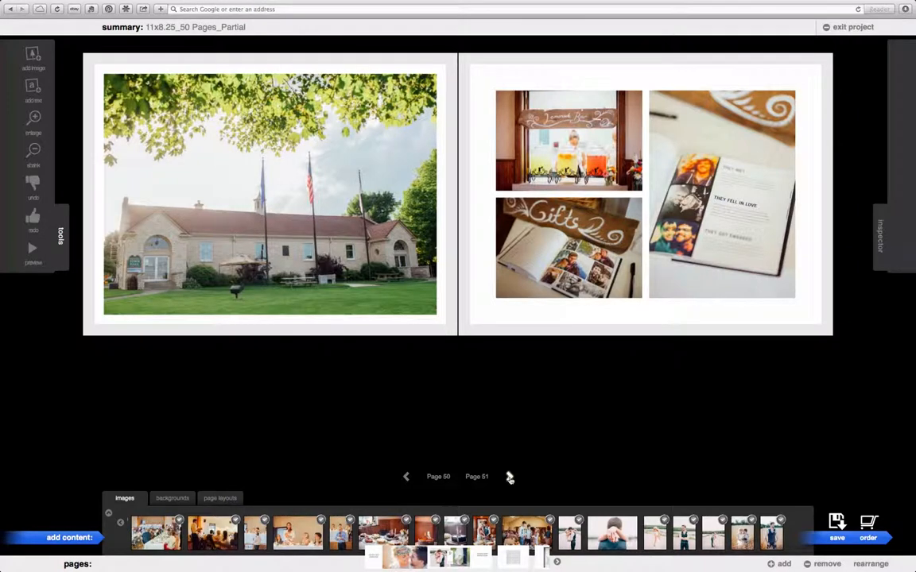
{"action": "left_click", "coordinate": [510, 477]}
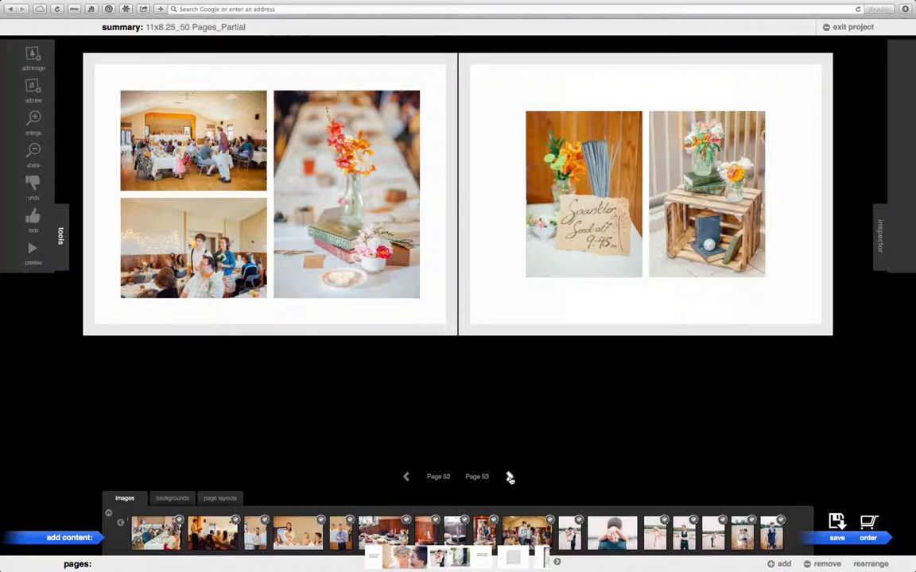
{"action": "left_click", "coordinate": [509, 477]}
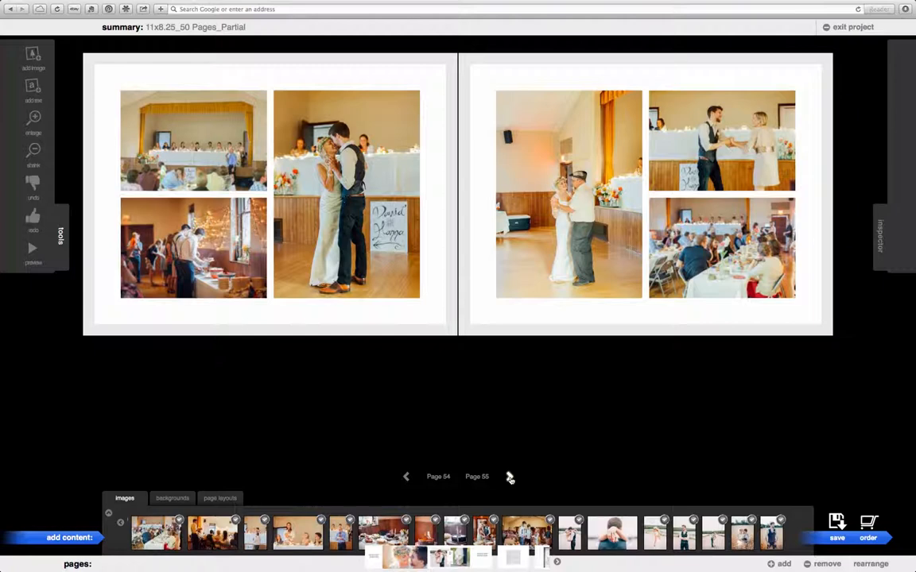
{"action": "left_click", "coordinate": [509, 476]}
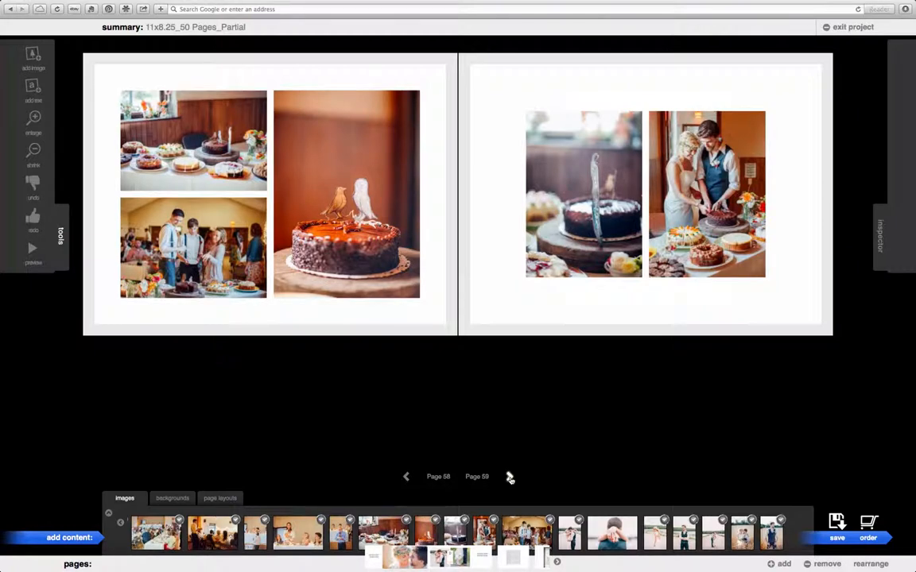
{"action": "left_click", "coordinate": [510, 477]}
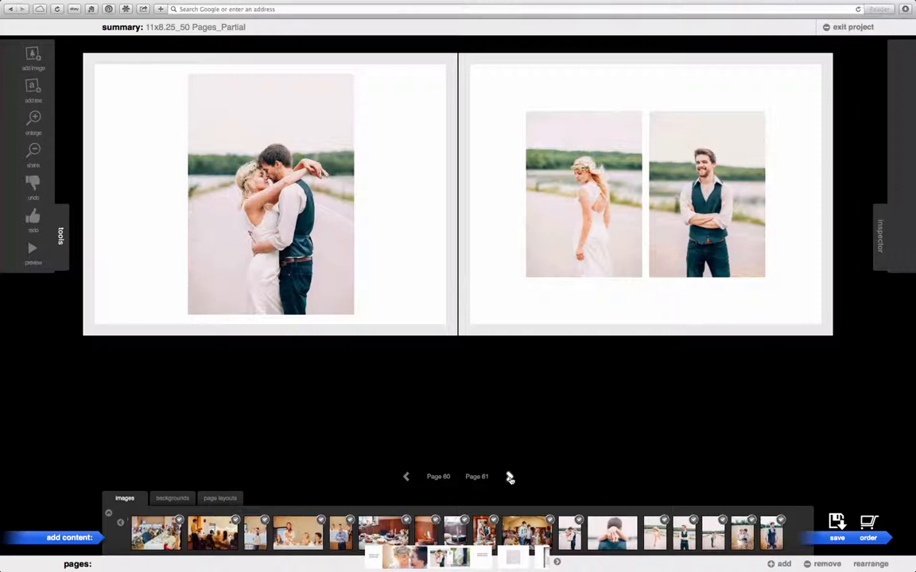
{"action": "left_click", "coordinate": [509, 476]}
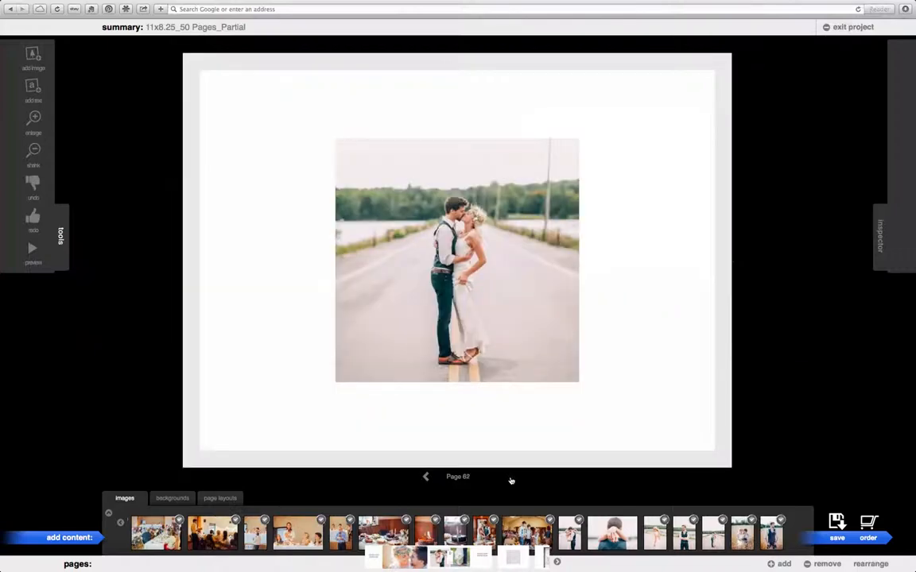